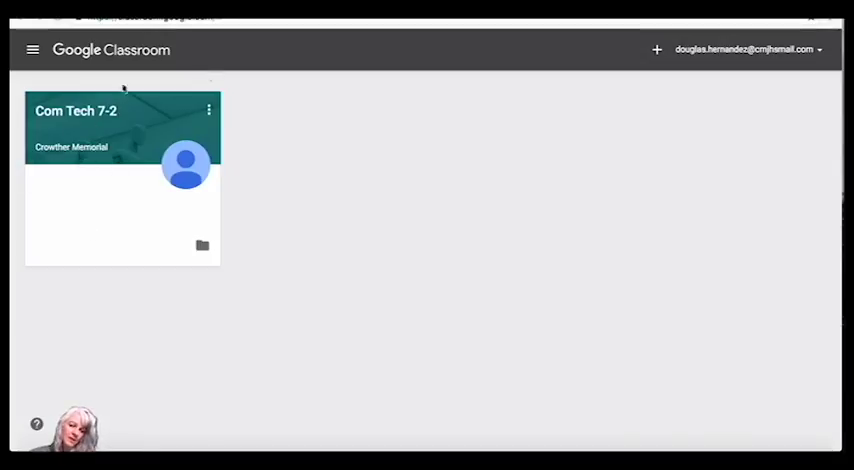
mouse_move(160, 150)
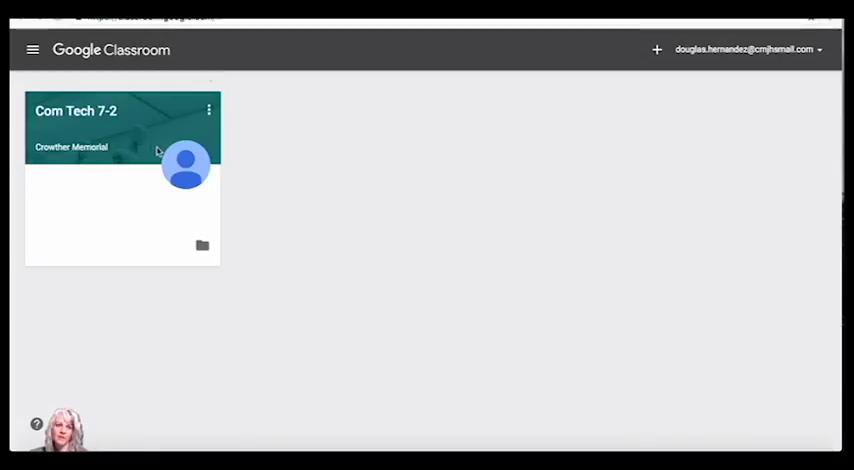
mouse_move(150, 152)
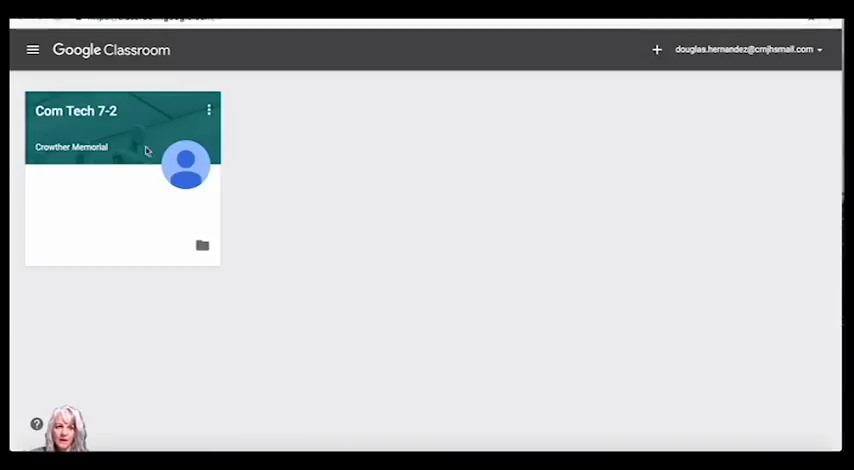
mouse_move(130, 208)
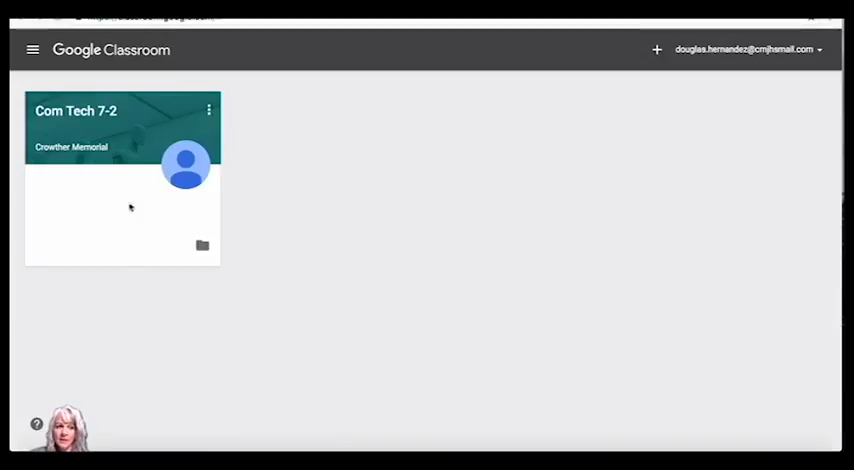
mouse_move(144, 232)
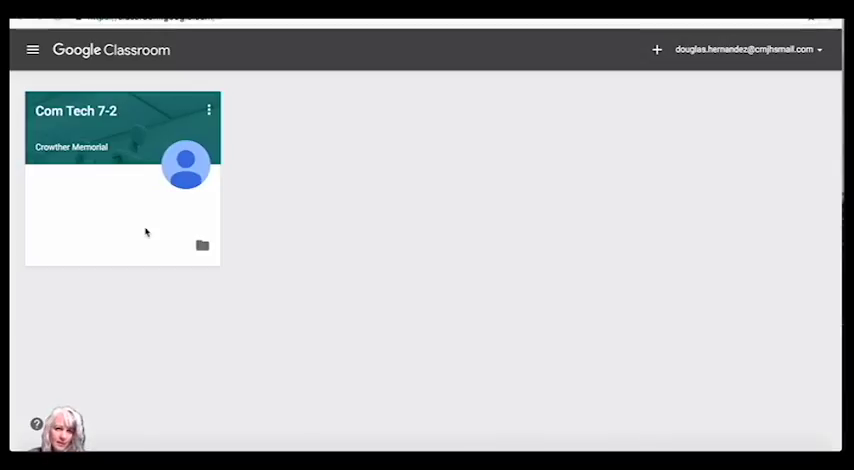
mouse_move(100, 208)
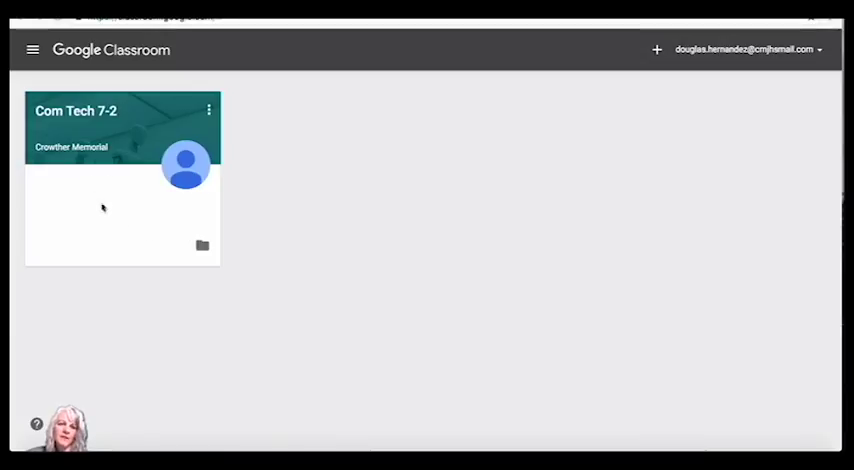
mouse_move(58, 184)
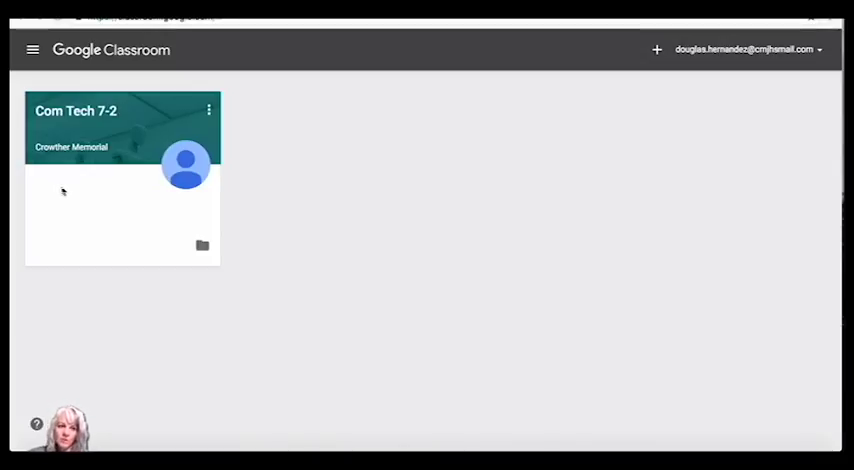
mouse_move(68, 188)
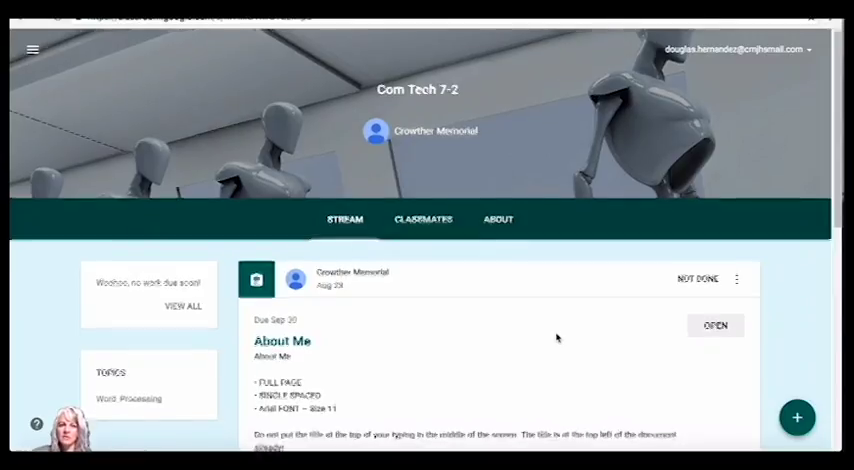
scroll(down, 3)
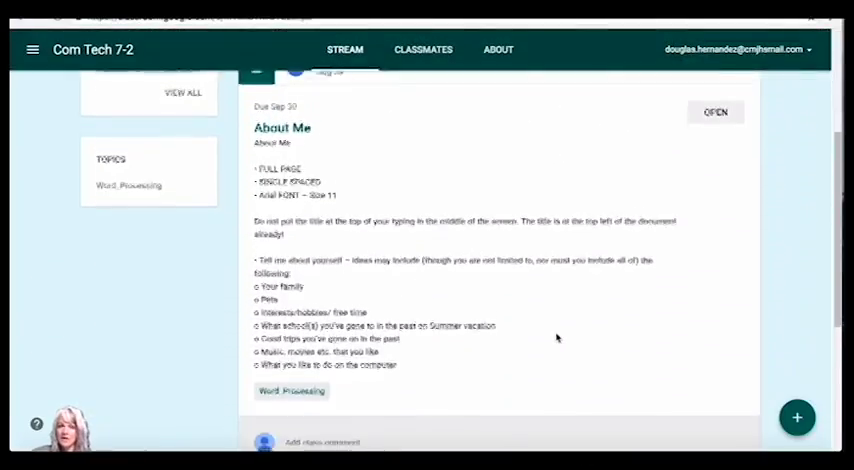
scroll(down, 3)
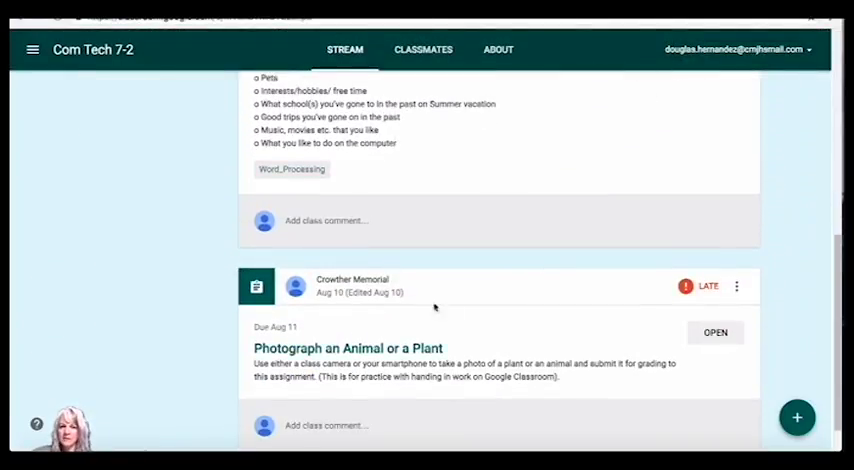
mouse_move(610, 280)
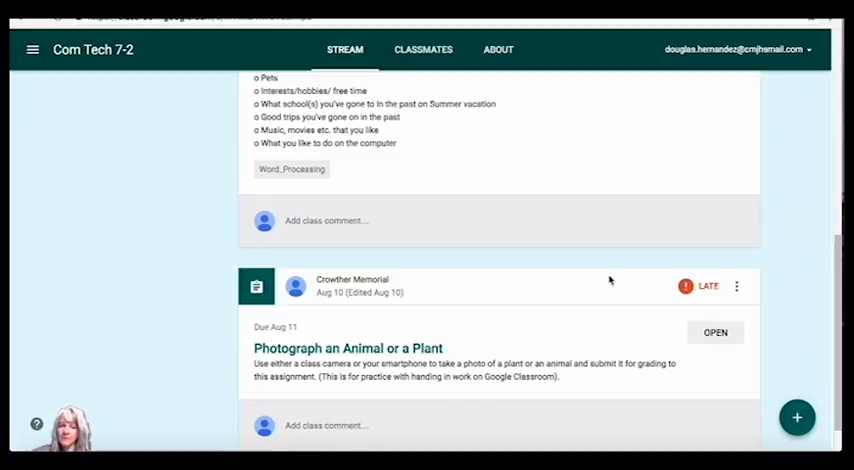
scroll(up, 3)
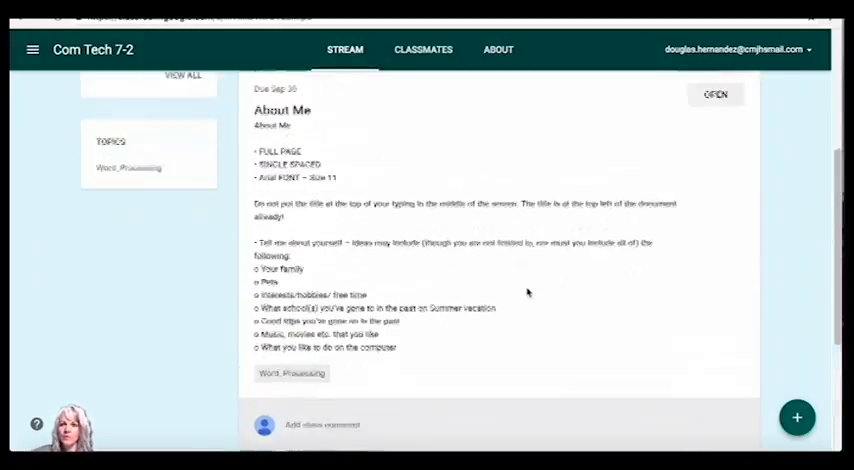
scroll(up, 3)
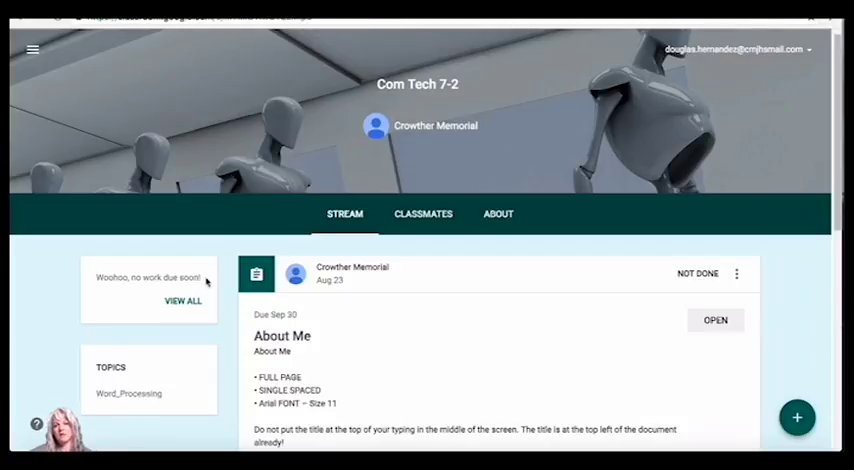
mouse_move(422, 312)
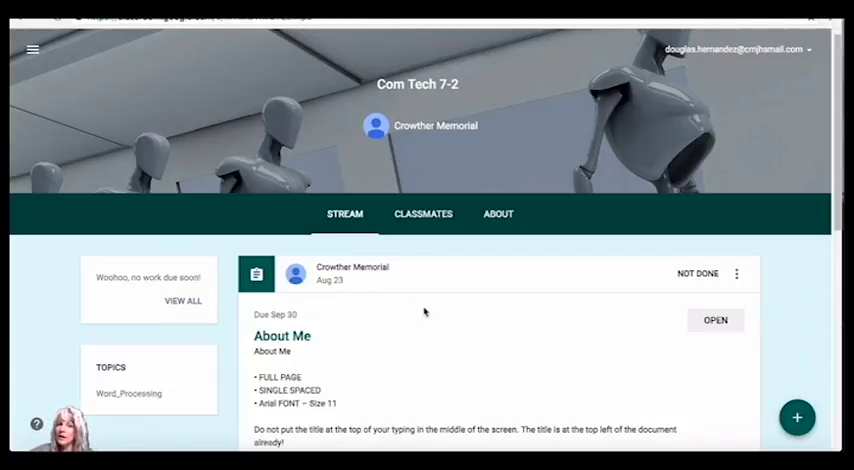
scroll(down, 3)
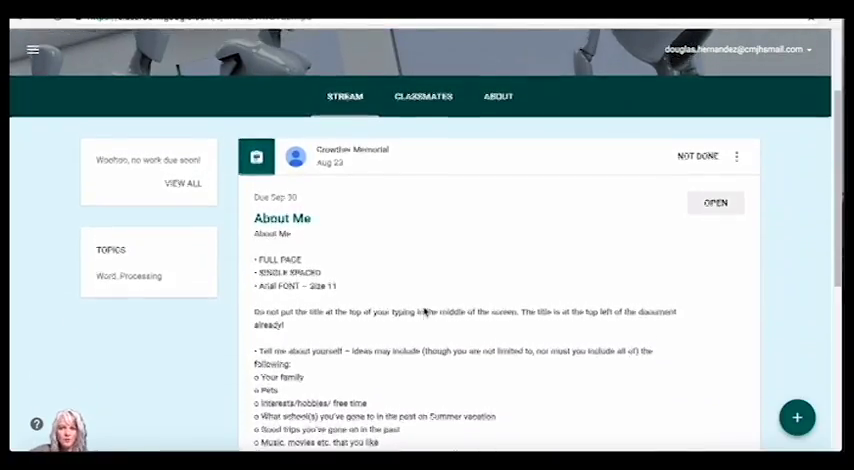
scroll(up, 3)
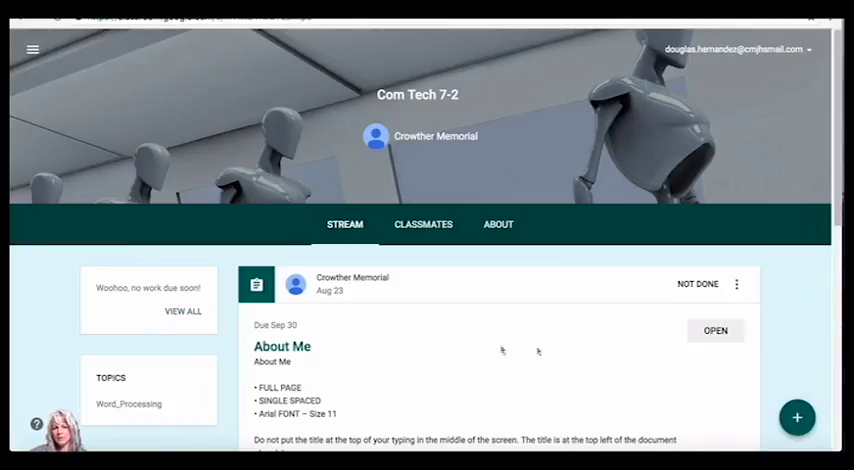
scroll(down, 3)
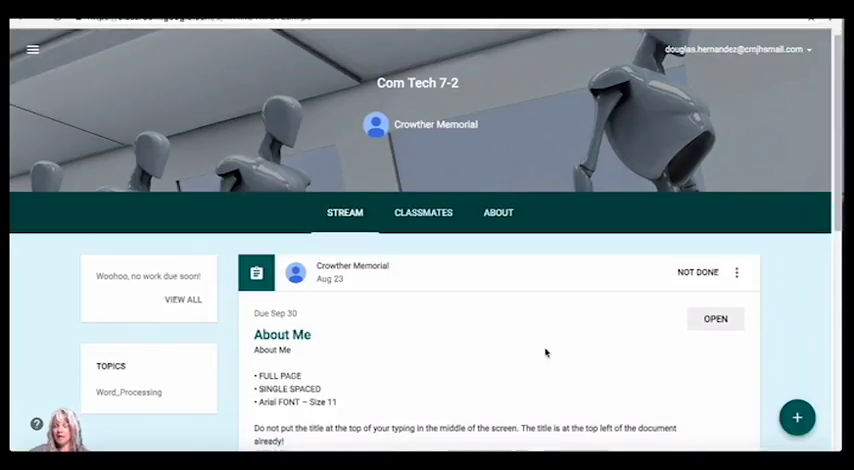
scroll(down, 3)
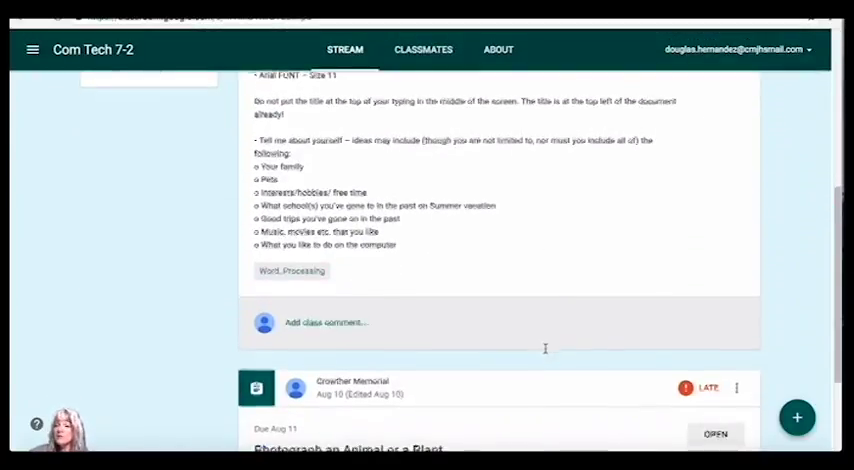
Open the late 'Photograph an Animal or a Plant' assignment from the stream and show its Add work options.
scroll(down, 3)
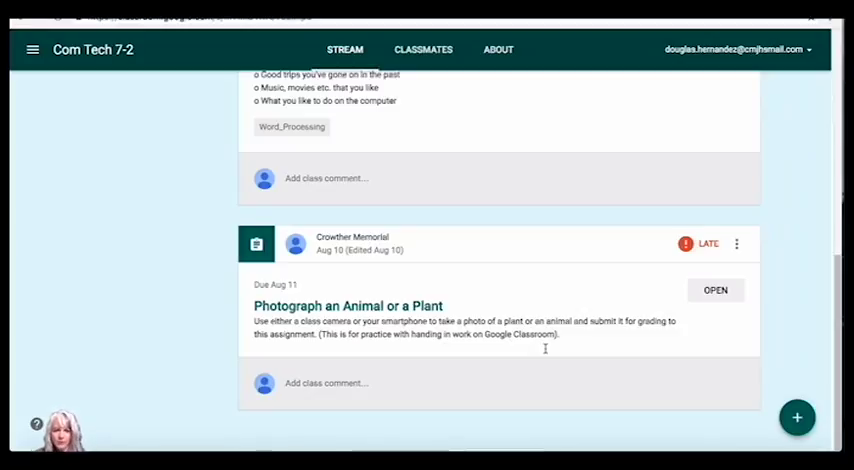
mouse_move(568, 348)
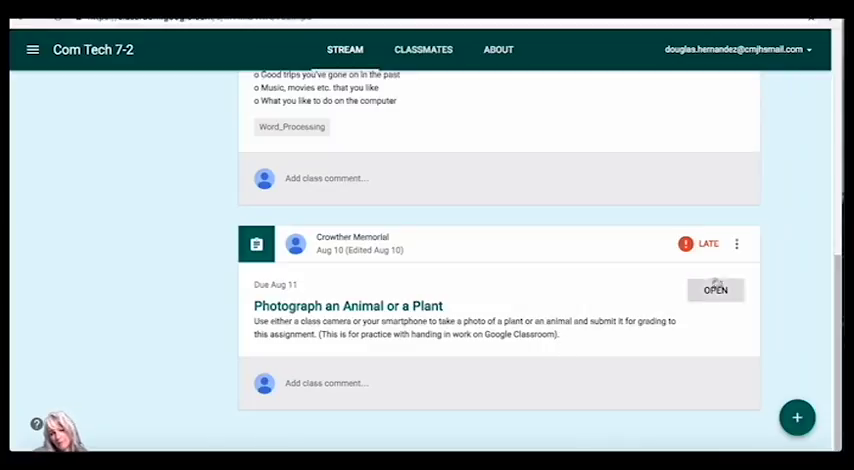
click(716, 290)
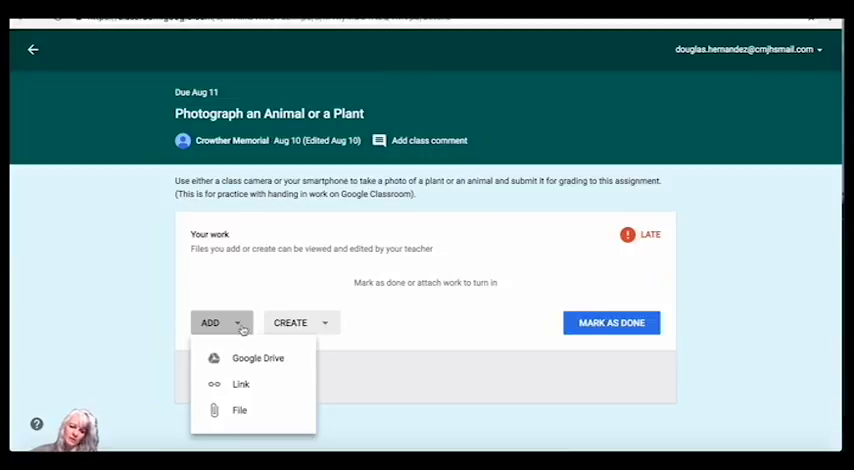
Upload IMG_7874.jpg from the computer as the assignment's attached work and begin turning it in.
click(258, 358)
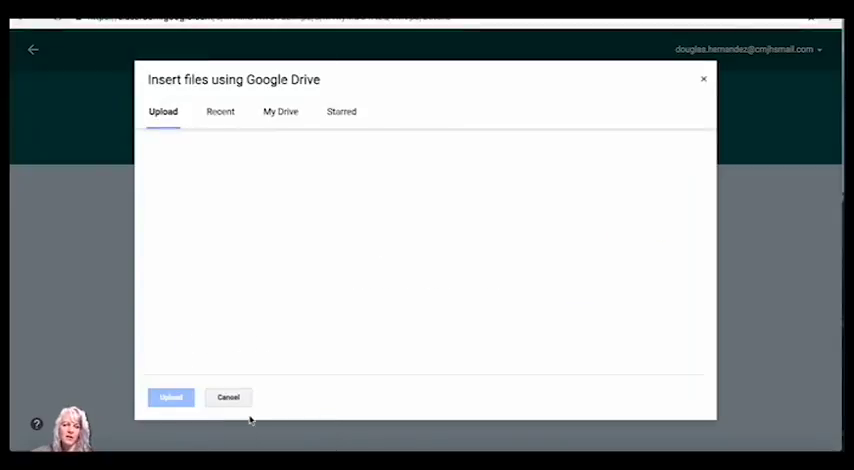
click(170, 396)
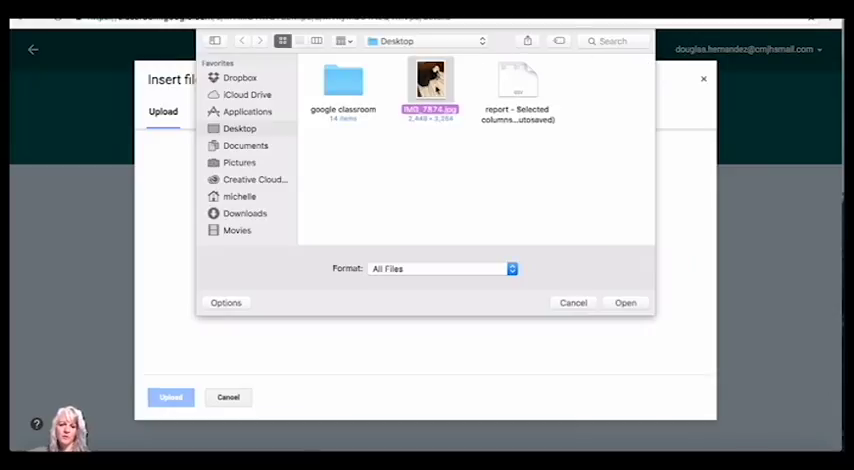
click(624, 302)
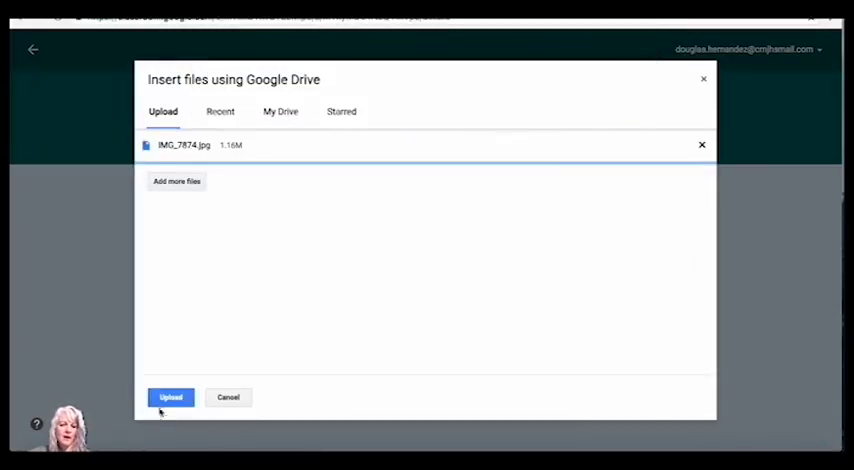
click(170, 396)
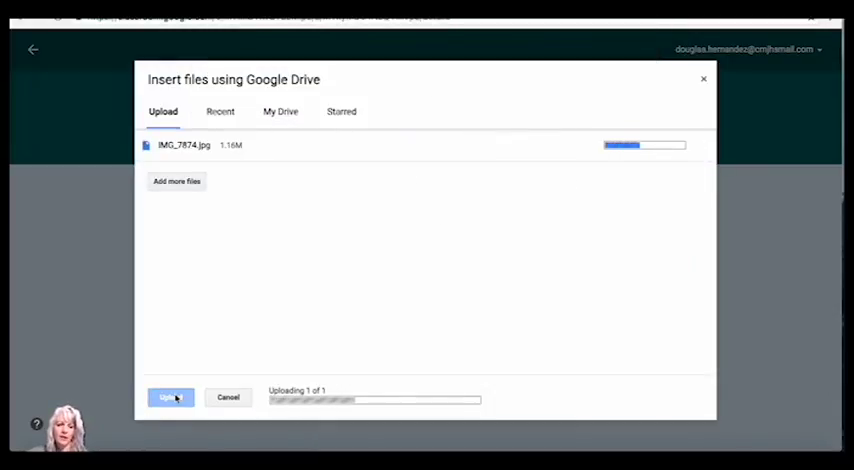
click(170, 396)
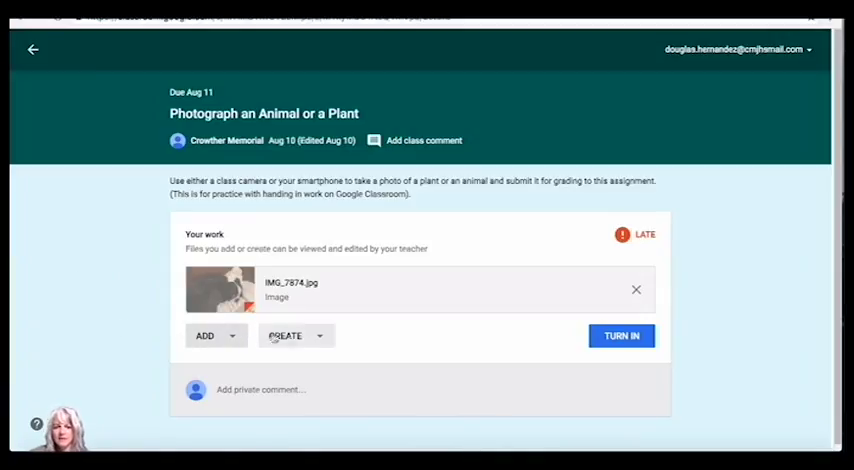
click(620, 336)
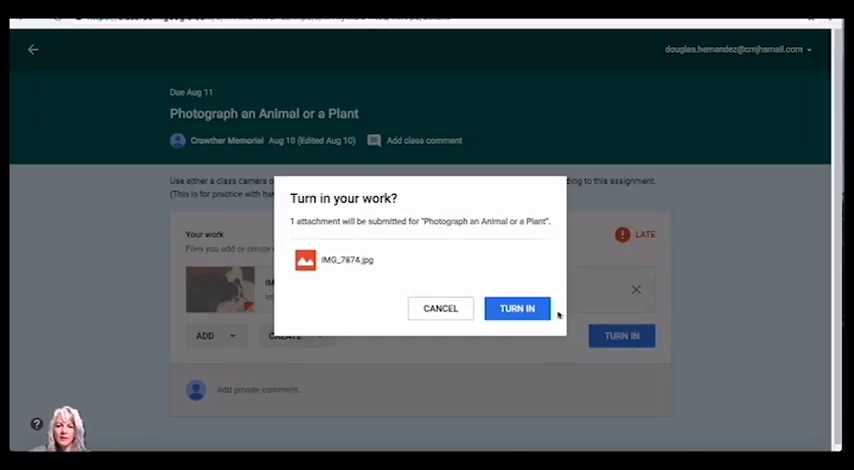
mouse_move(404, 268)
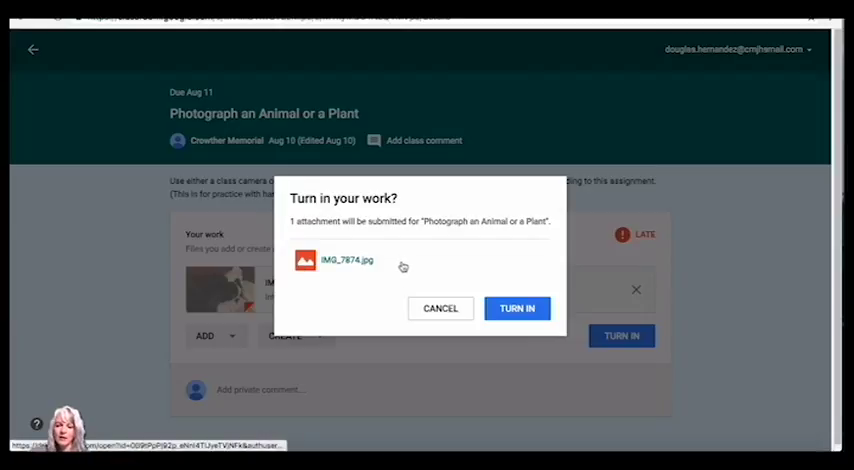
Confirm Turn In so the assignment shows Done late, then return to the class stream.
click(516, 308)
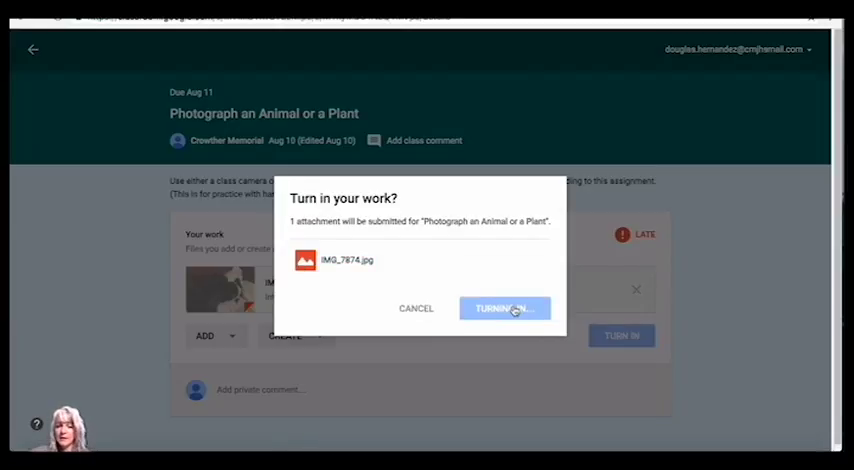
click(504, 308)
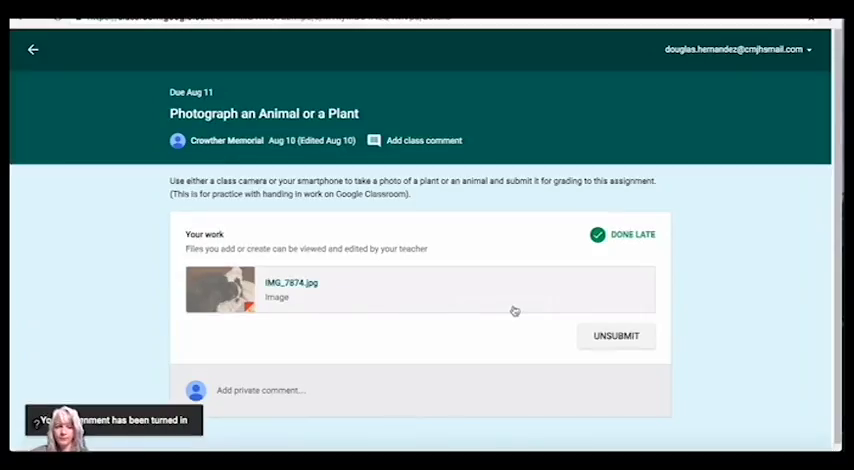
click(32, 48)
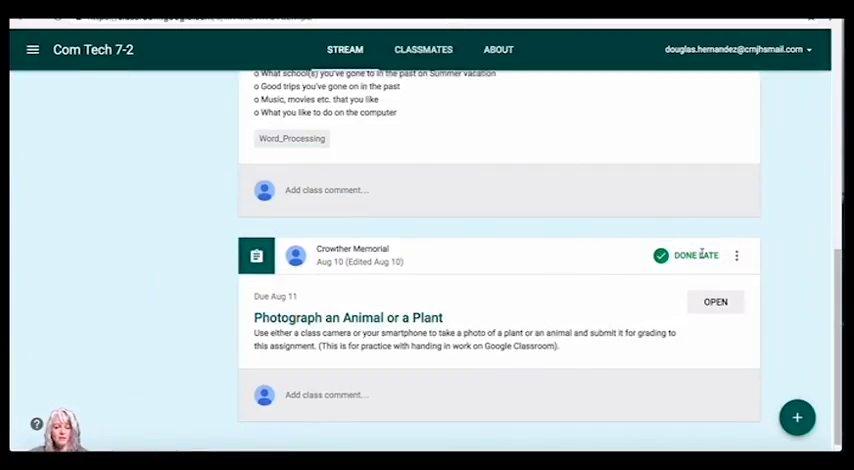
mouse_move(596, 236)
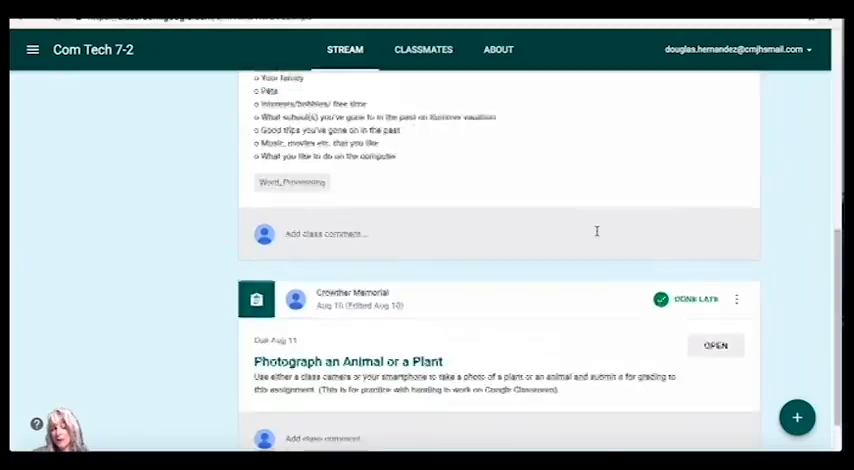
scroll(up, 3)
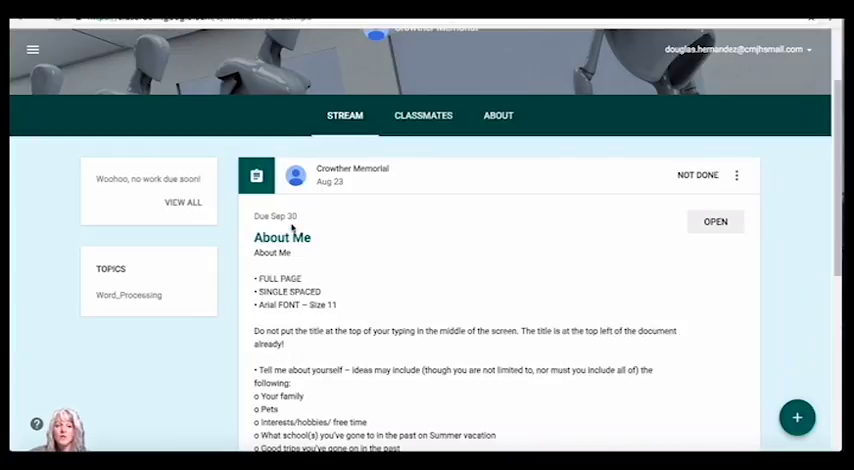
mouse_move(476, 272)
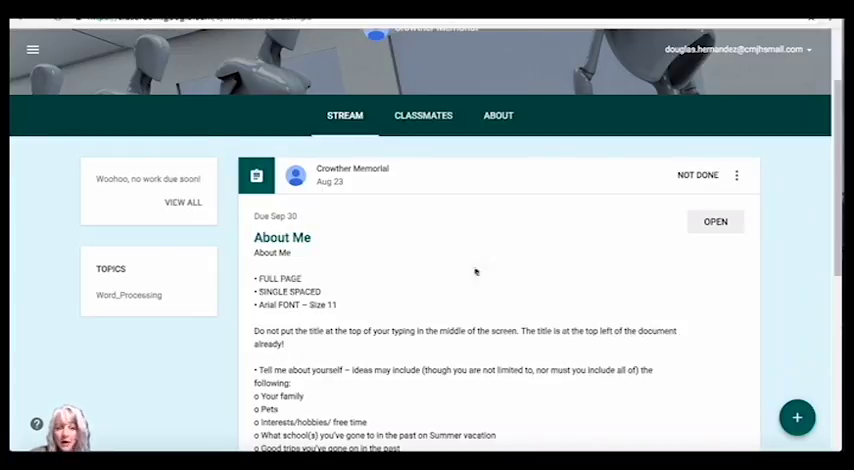
scroll(down, 3)
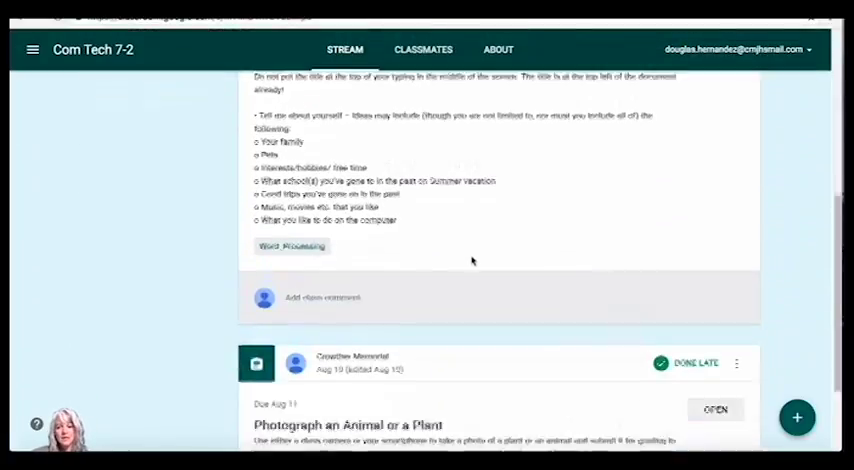
scroll(down, 3)
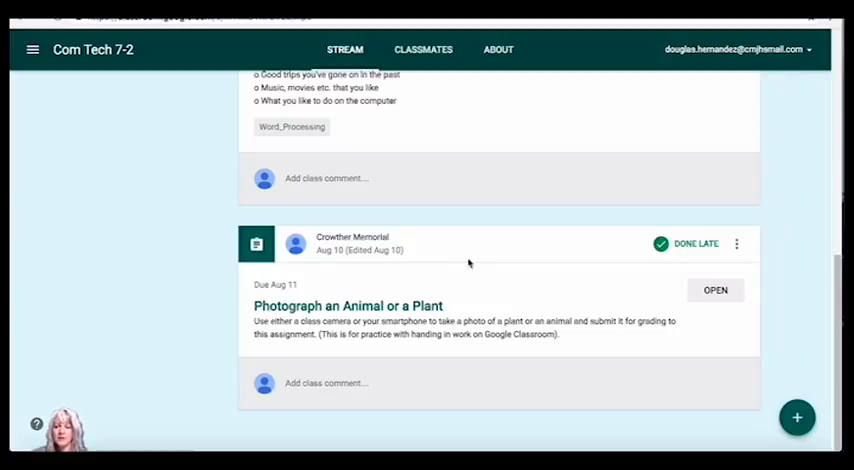
mouse_move(724, 280)
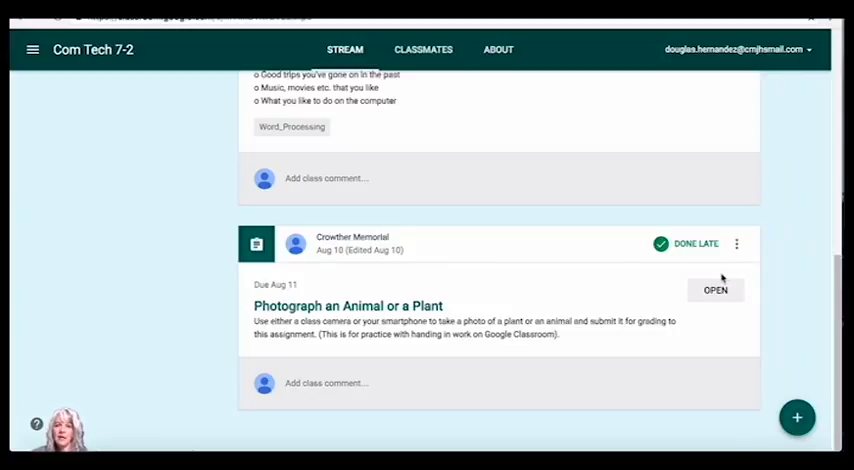